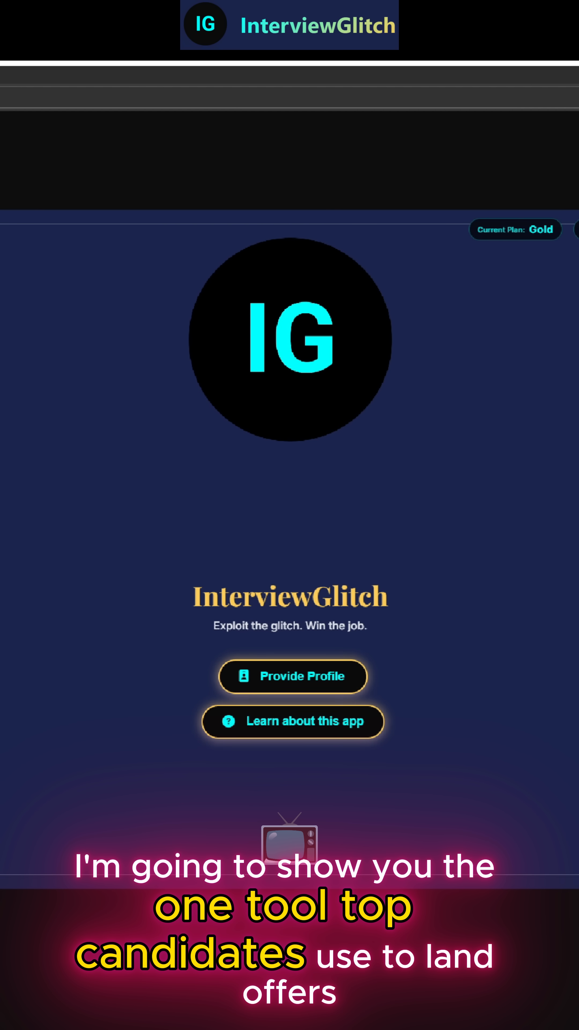
mouse_move(232, 636)
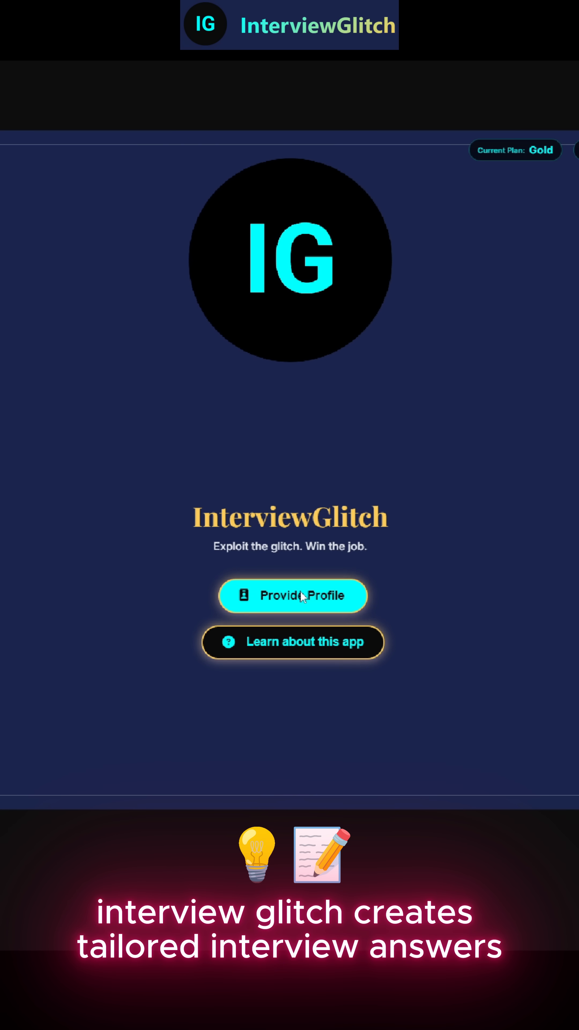
Step: Open the assistant setup holding the WHS Officer job description for Ku-ring-gai Council
click(303, 595)
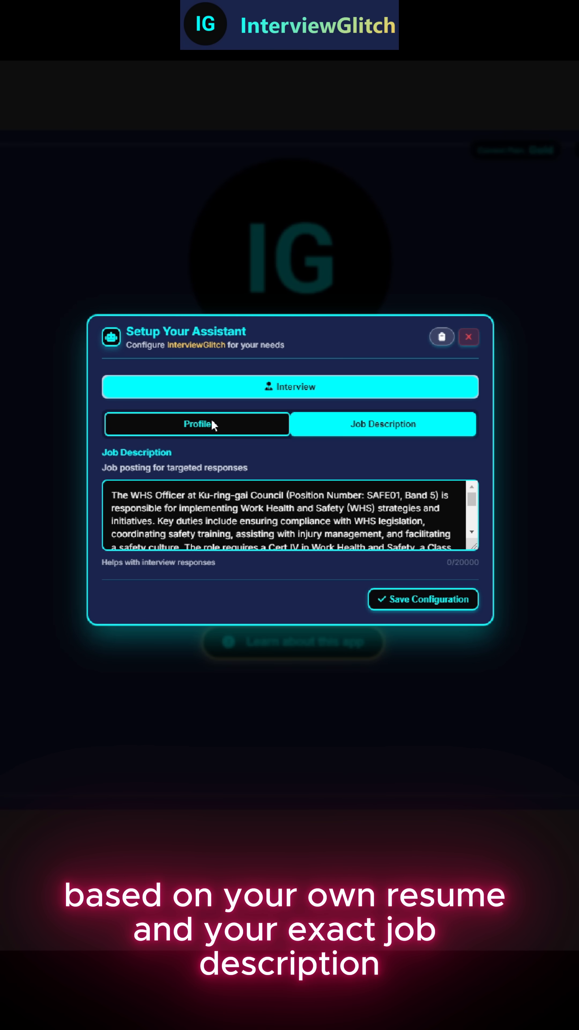
mouse_move(350, 463)
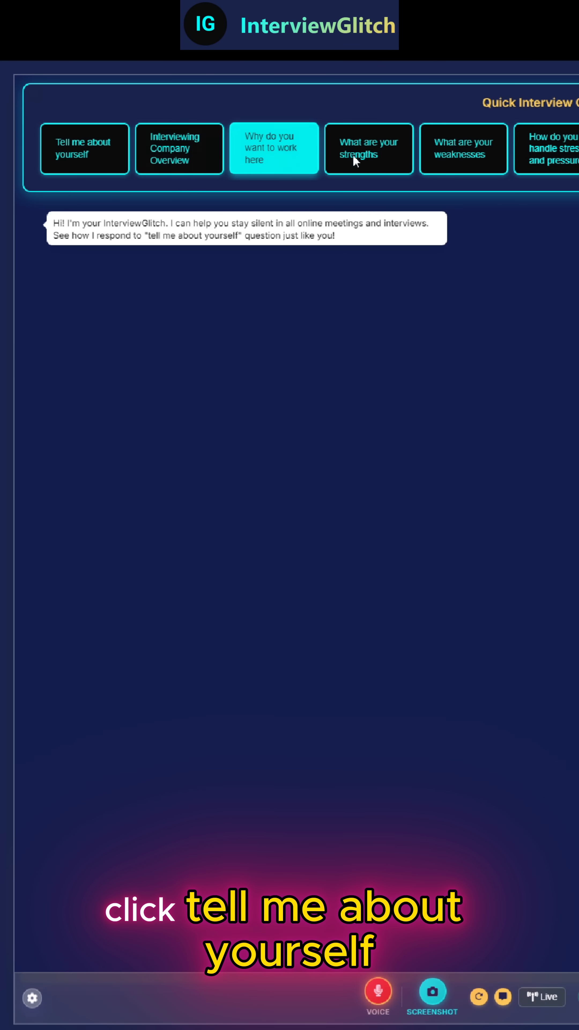
Step: Generate a bulleted 'Tell me about yourself' answer from the quick question card
click(80, 159)
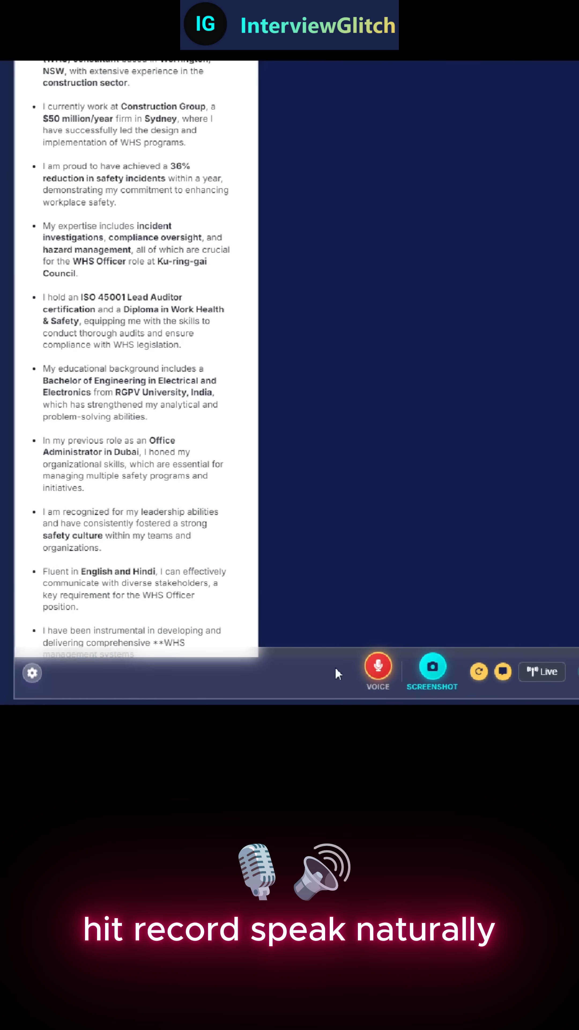
Step: Capture a spoken question by voice and produce a second tailored WHS answer card
click(378, 670)
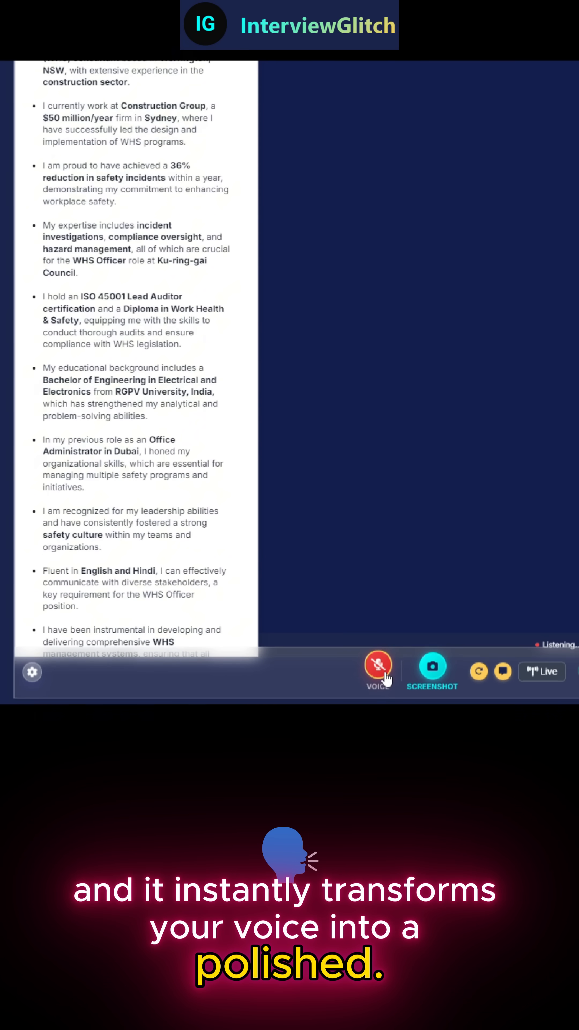
click(379, 668)
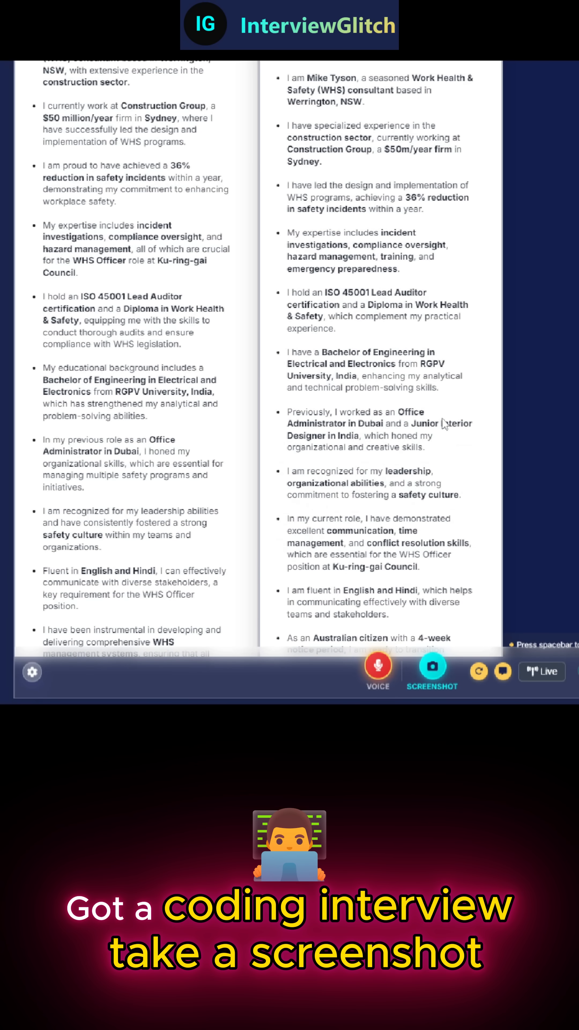
click(432, 666)
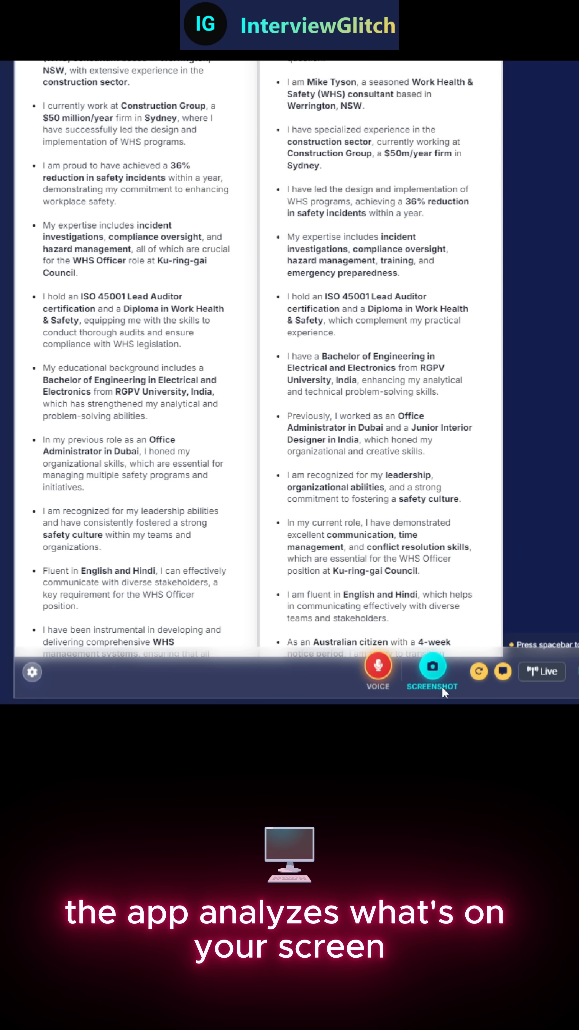
Step: Capture the screen to get a QuickSort pseudocode explanation card
click(433, 665)
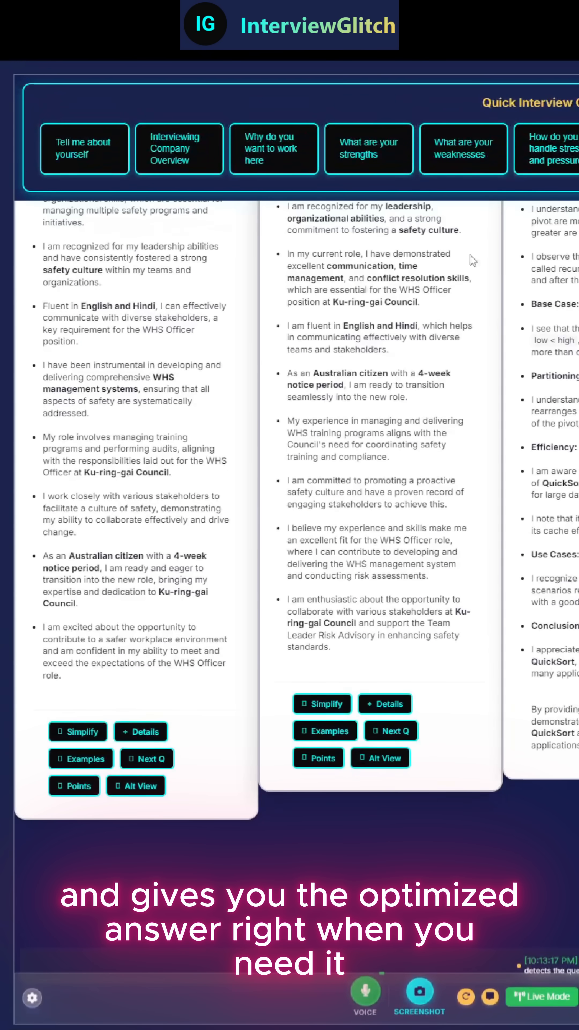
Step: Switch on the Hide screen-sharing protection toggle, bringing up its confirmation
click(178, 149)
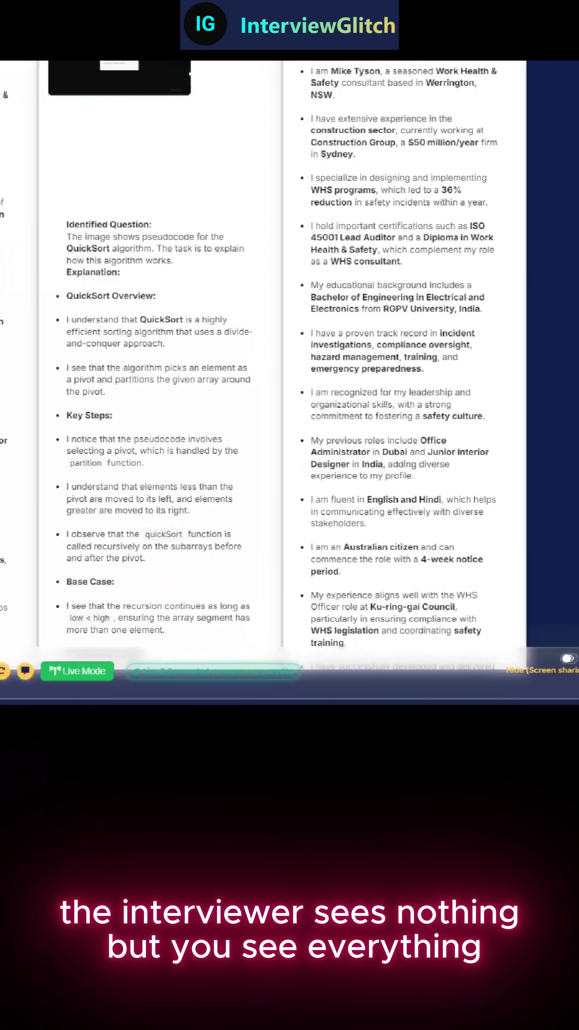
click(569, 658)
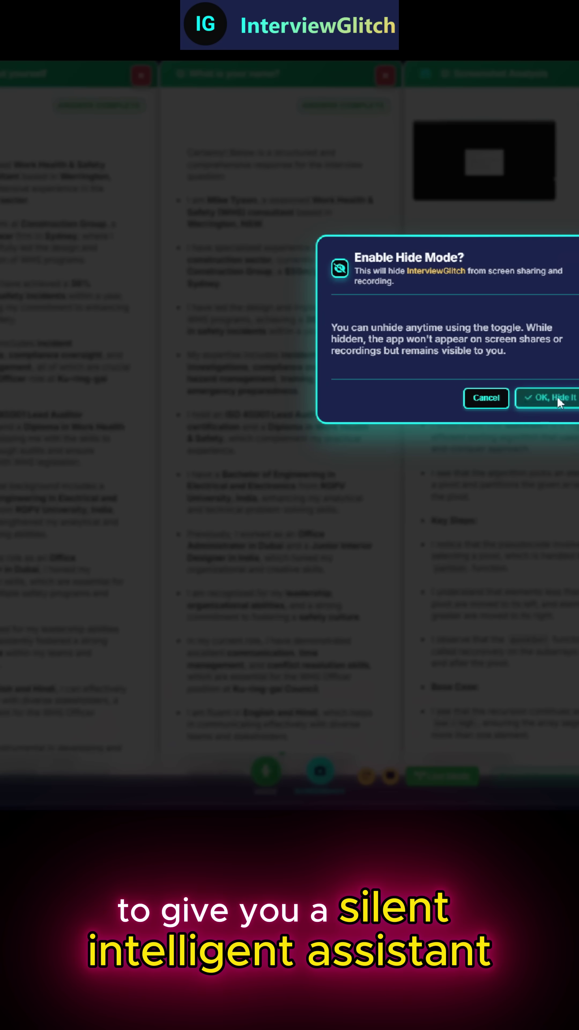
Step: Confirm Hide Mode and request an answer to 'Do you have any questions for us'
click(551, 398)
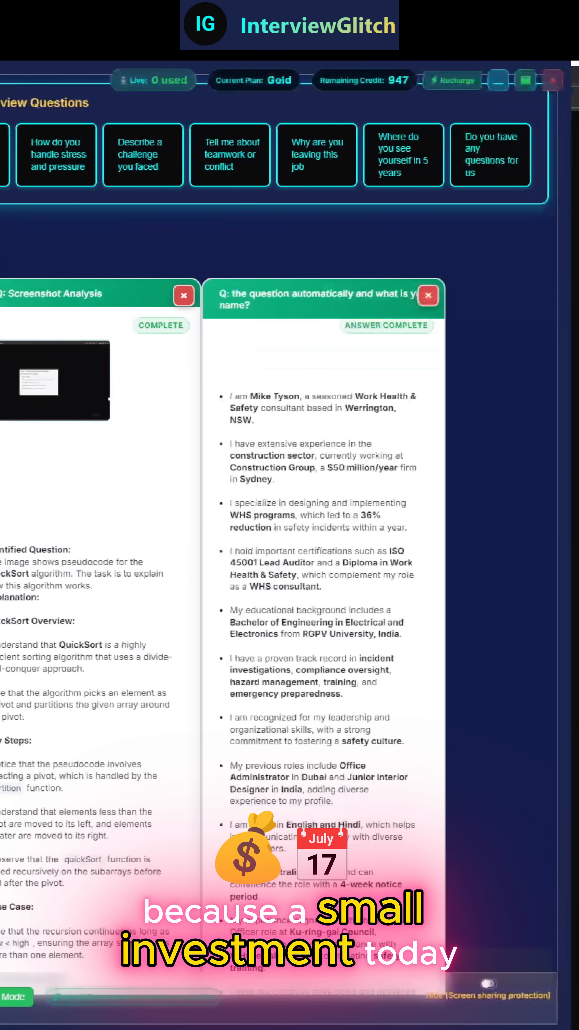
click(490, 154)
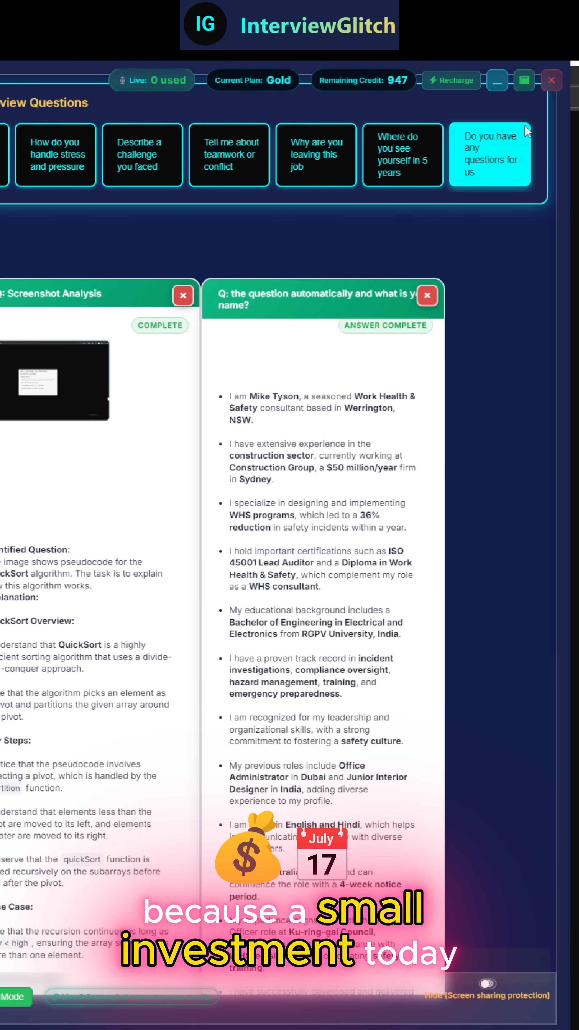